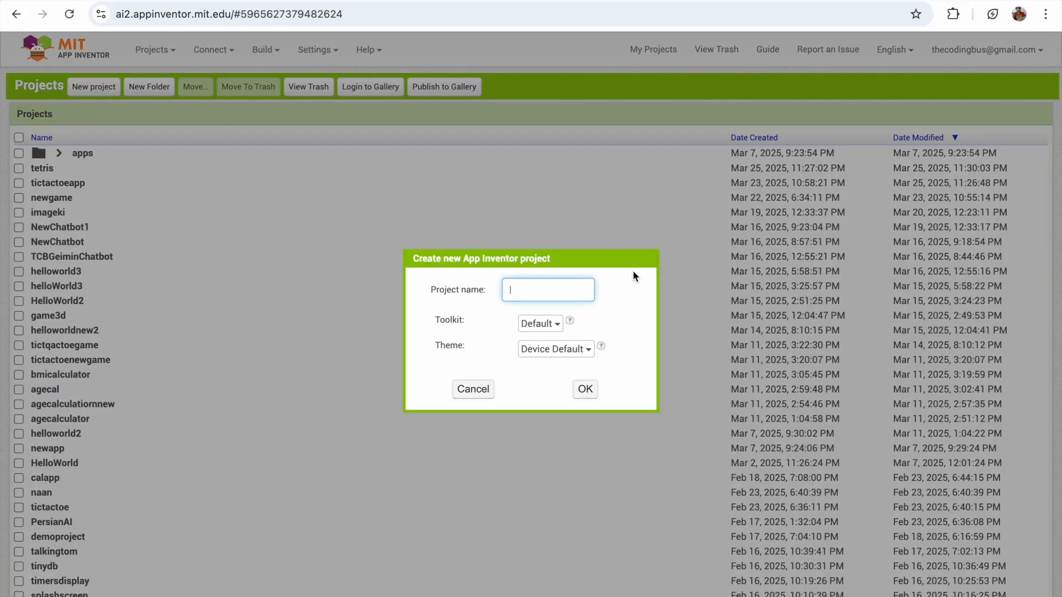
Create a new App Inventor project named 'tetrisgame'
type("te")
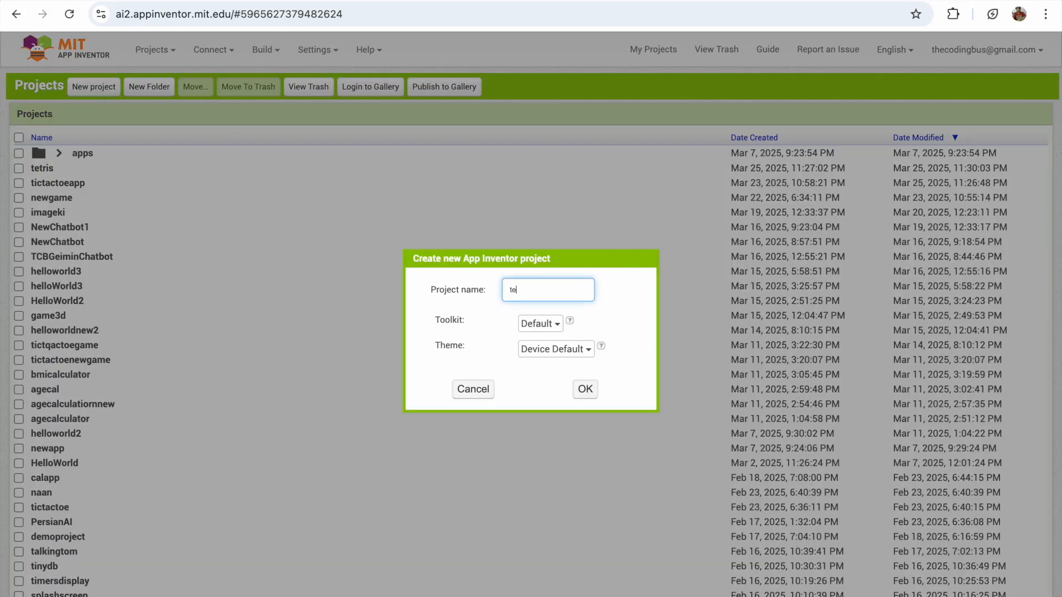
left_click(584, 389)
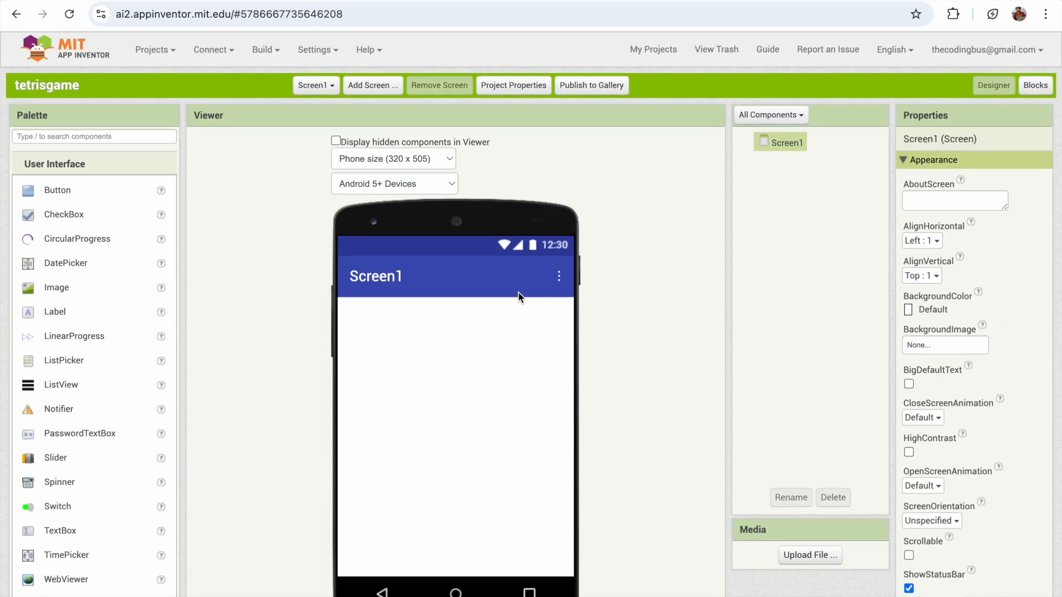
Set the WebViewer's Width property to Fill parent
scroll("down", 3)
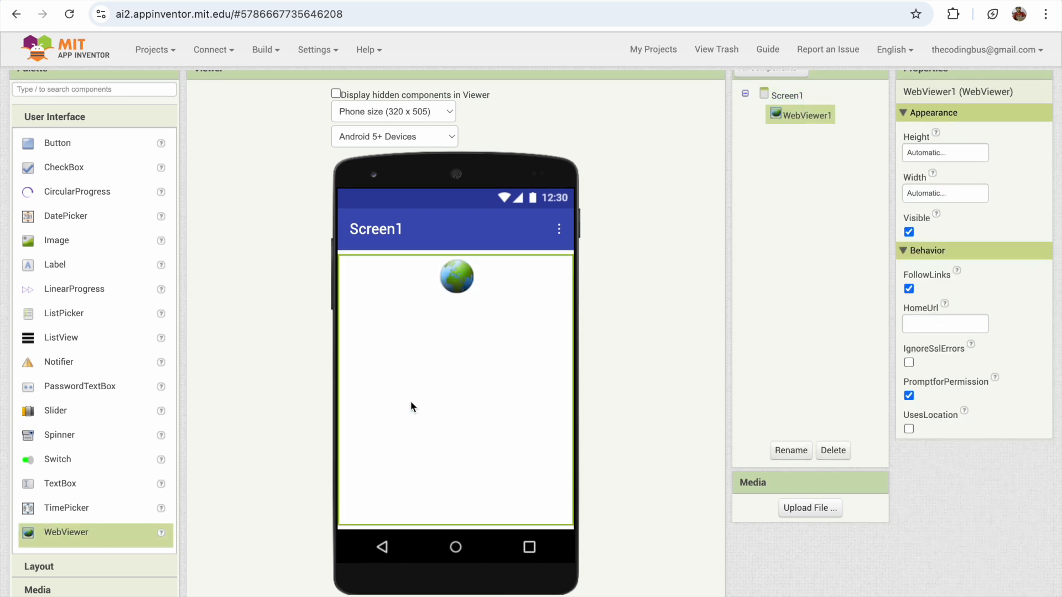
left_click(943, 193)
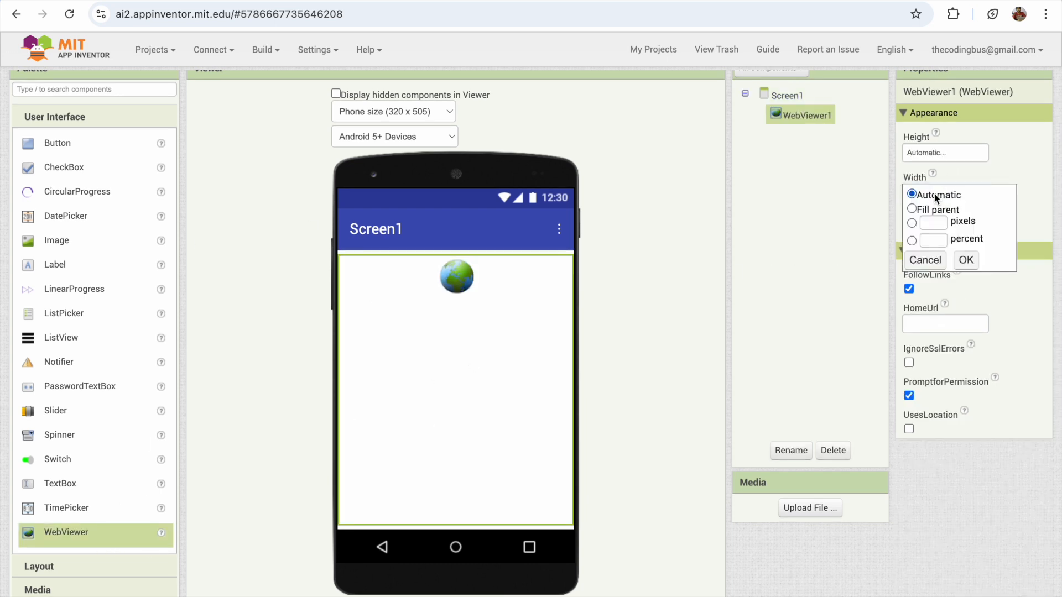
left_click(965, 260)
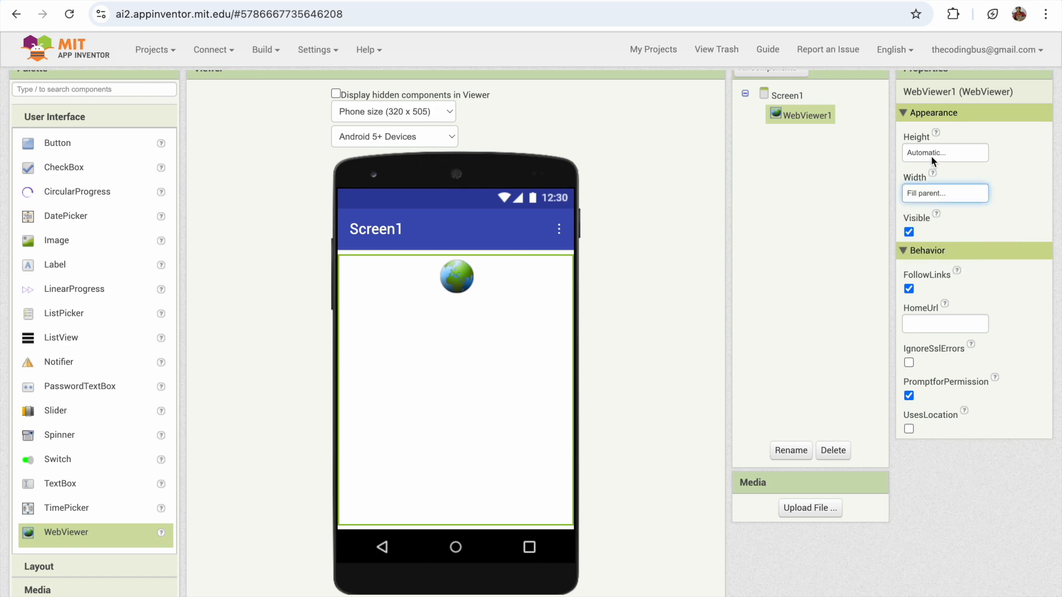
left_click(945, 153)
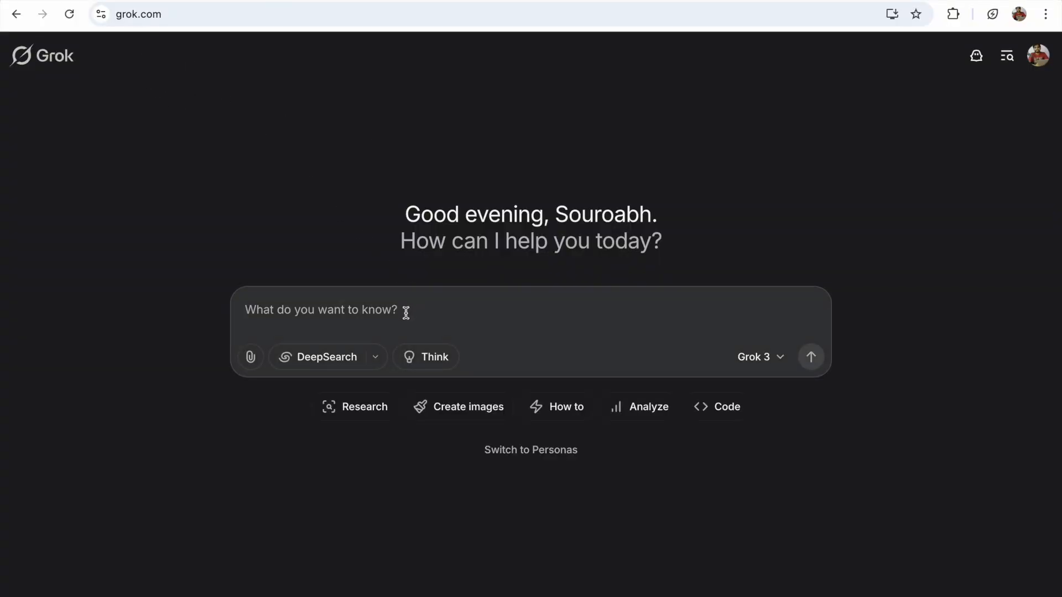
Ask Grok for a mobile HTML/CSS Tetris game with buttons for App Inventor, and copy the code
type("create a mobile")
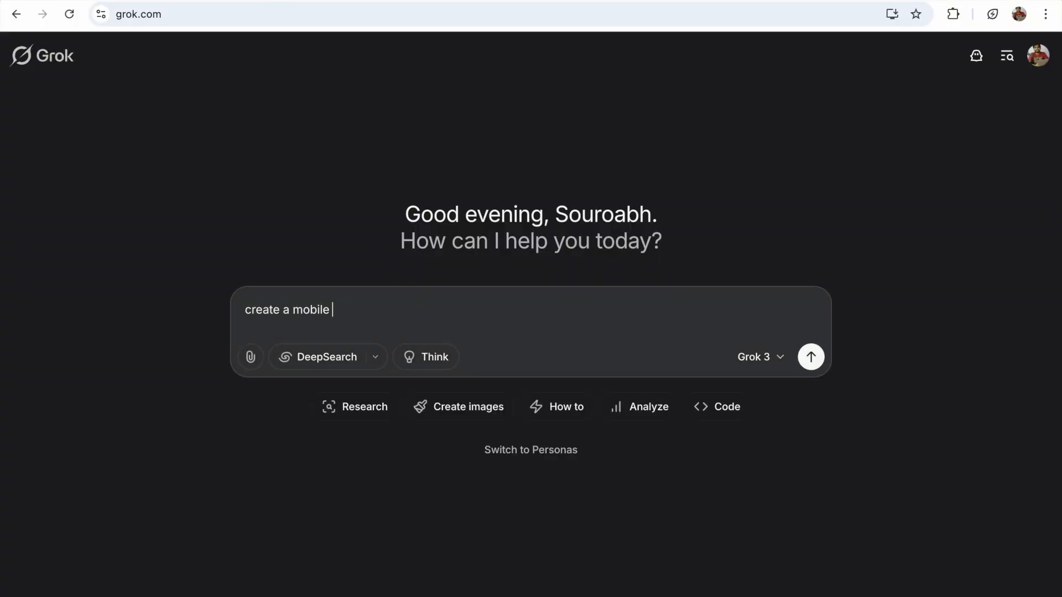
type("version tetris game with")
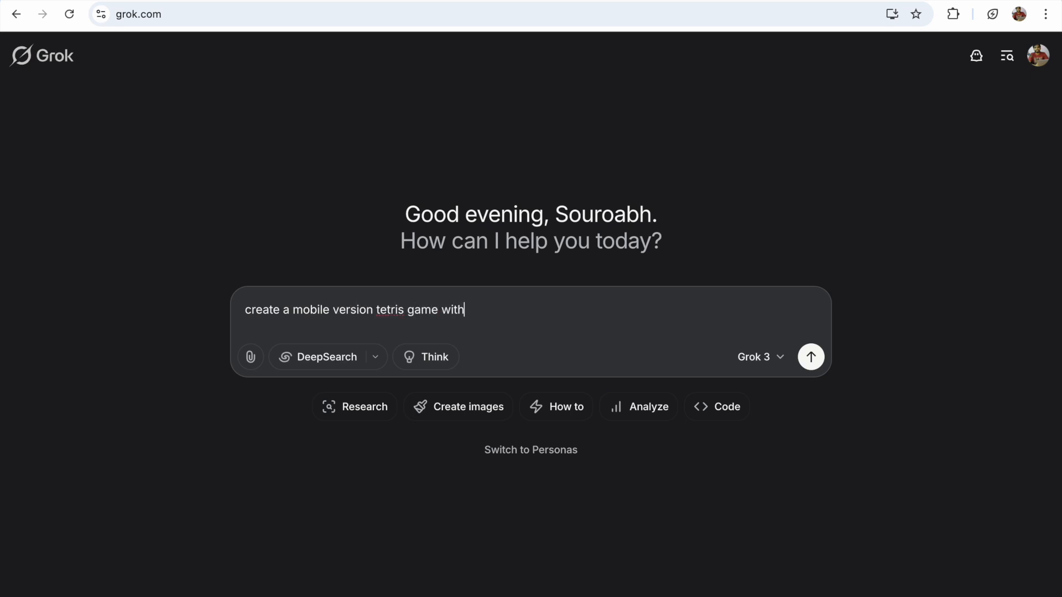
type("all buttons")
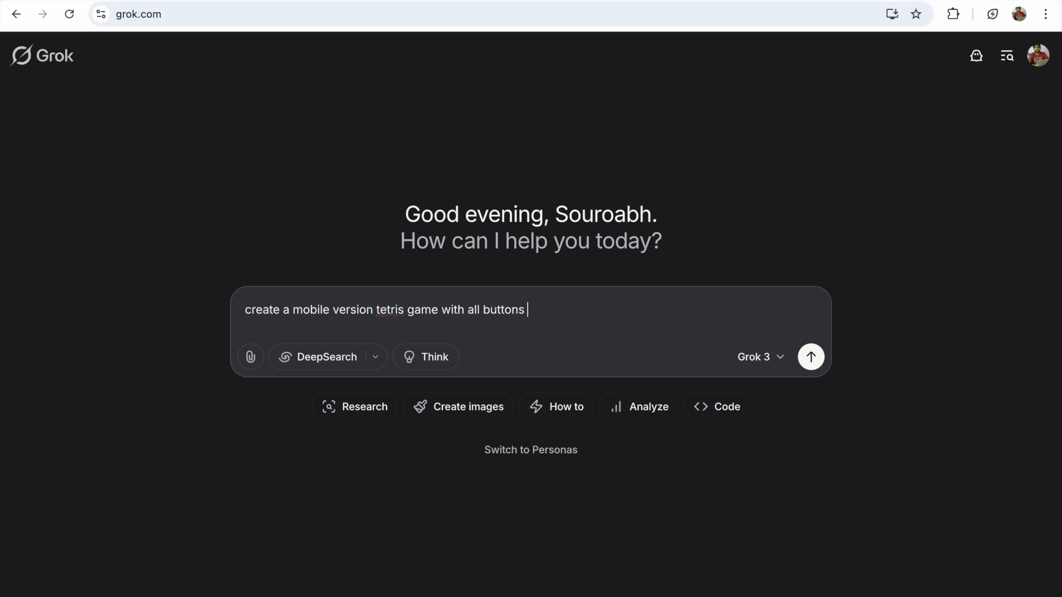
type("in")
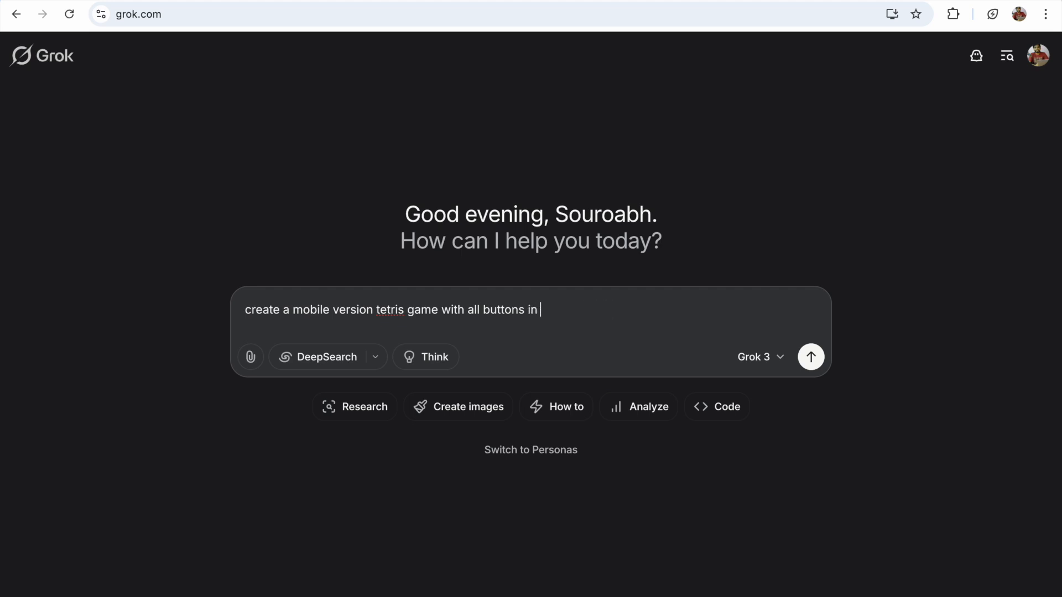
type("html css and that code should")
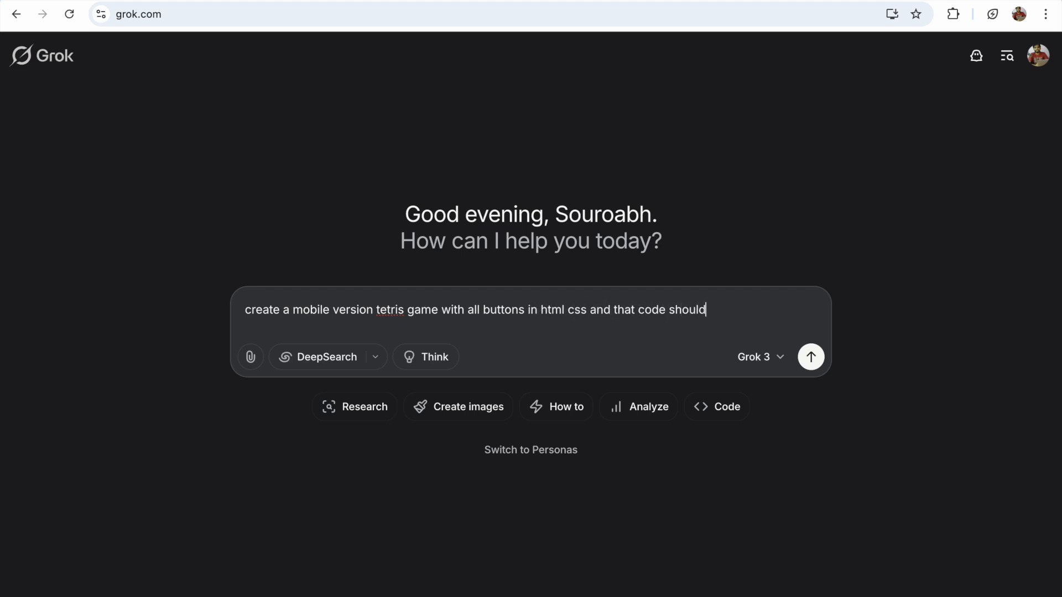
type("work on MIT App Inventor webview component")
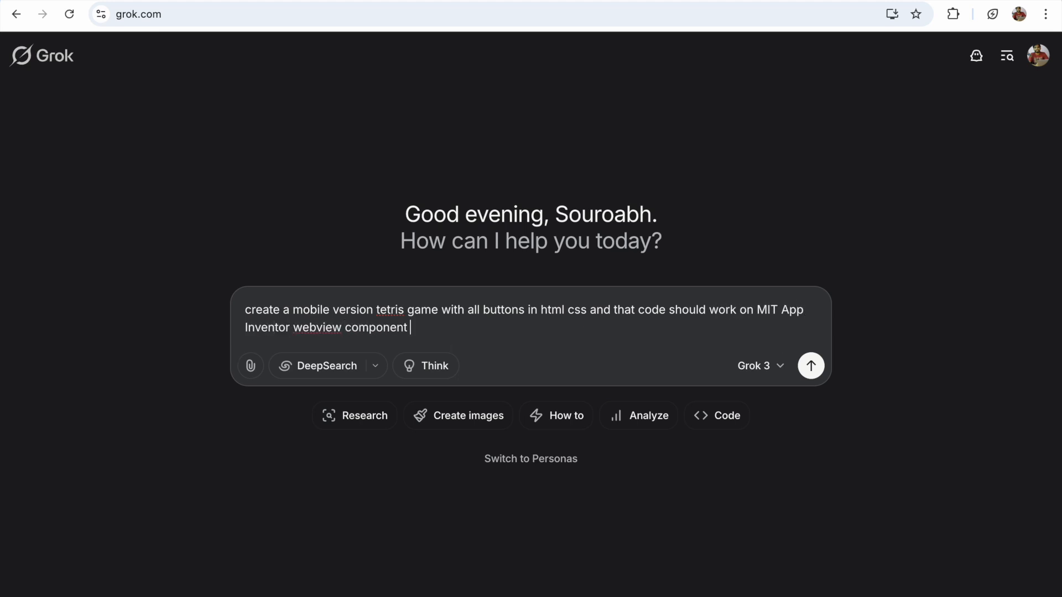
left_click(811, 365)
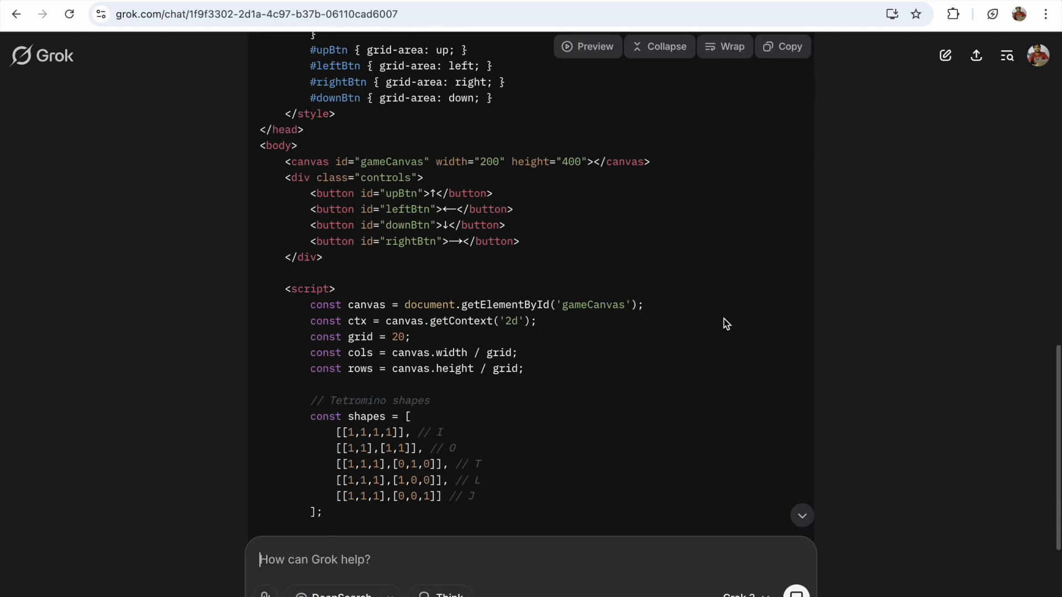
left_click(782, 46)
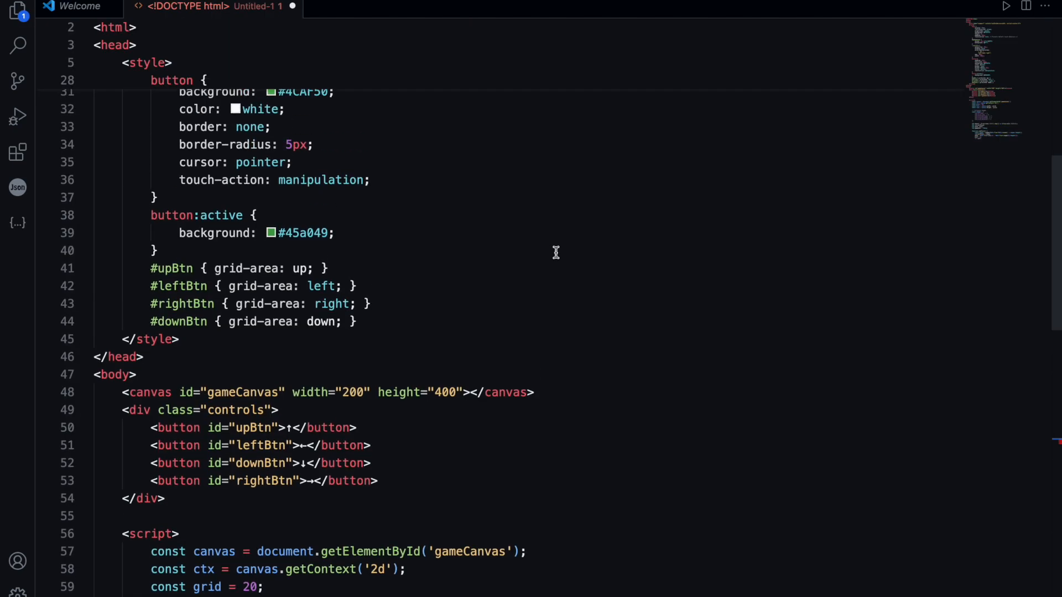
Save the pasted code as tetris.html
key("cmd+s")
type("tetris.html")
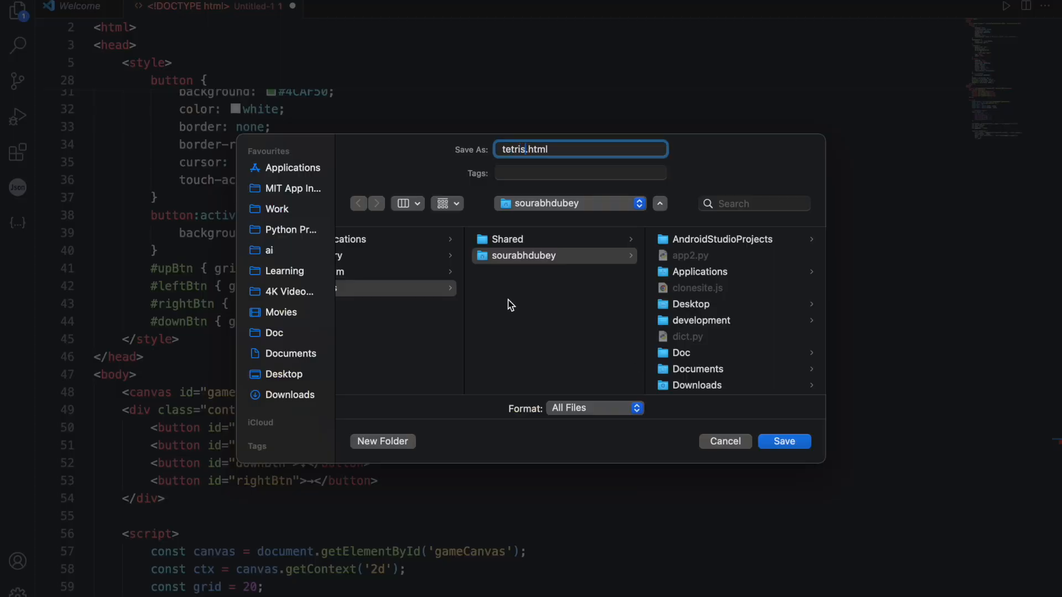
left_click(783, 441)
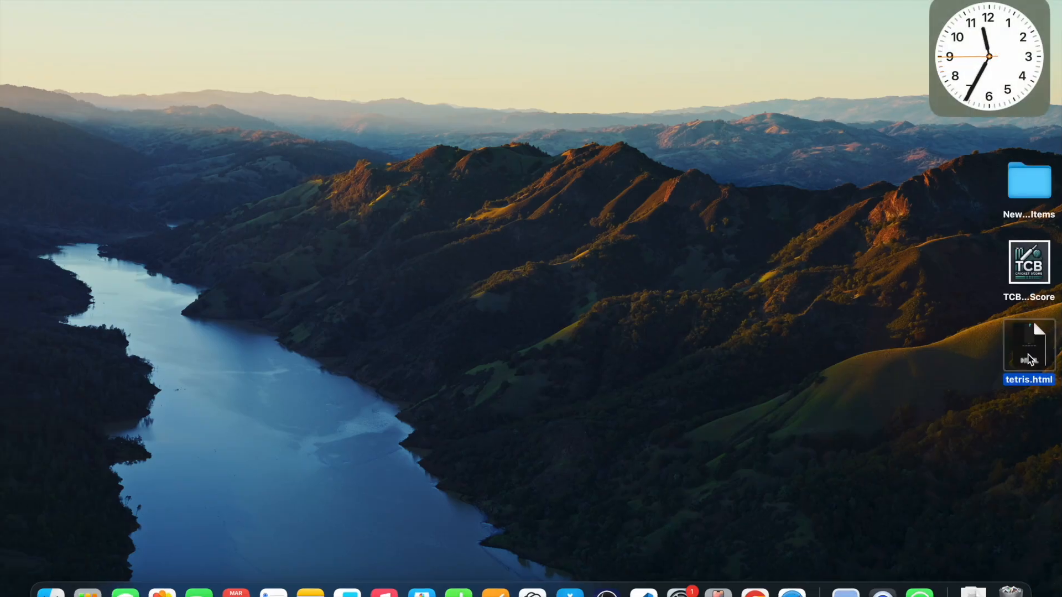
Open tetris.html in Chrome, restart, and drop pieces until Game Over, then dismiss it
double_click(1029, 345)
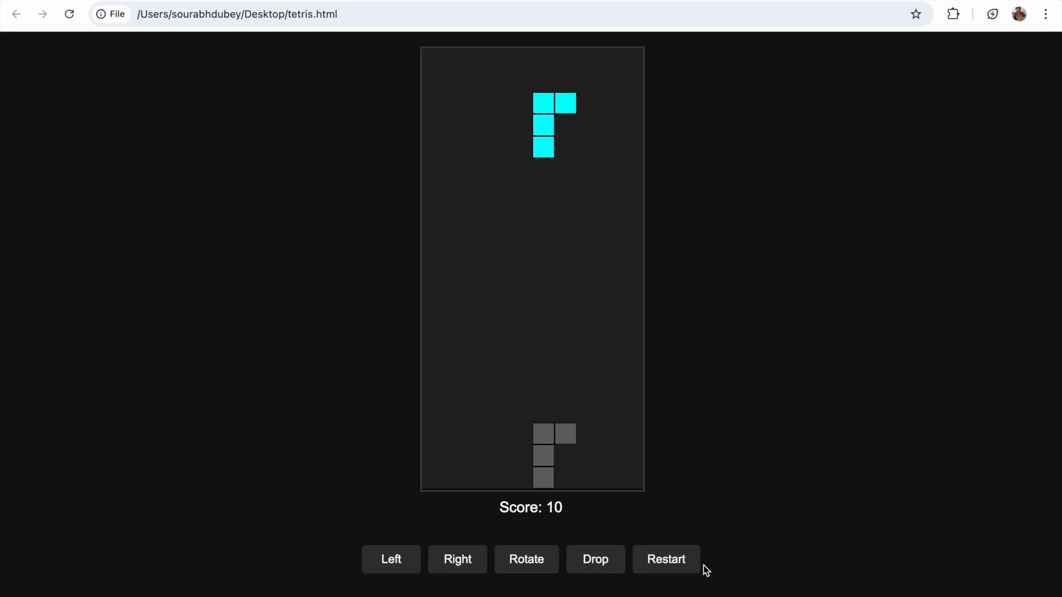
left_click(665, 559)
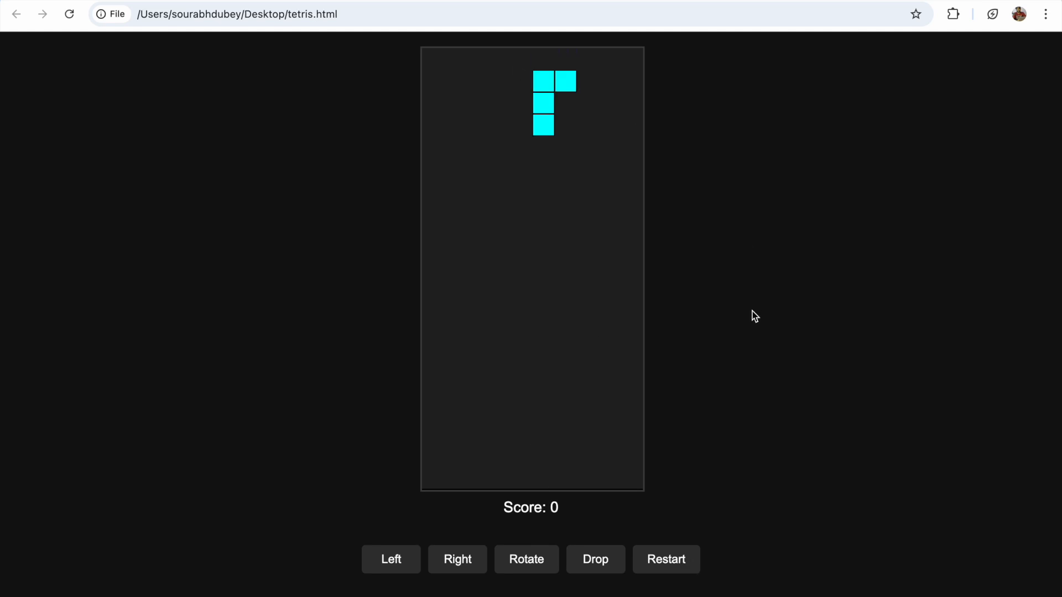
left_click(594, 559)
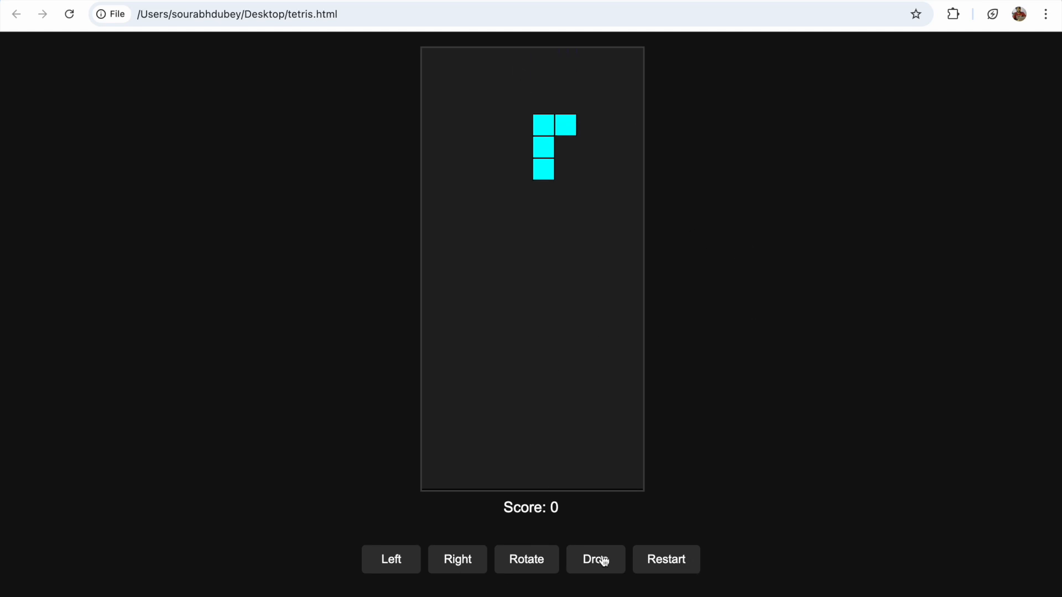
left_click(595, 560)
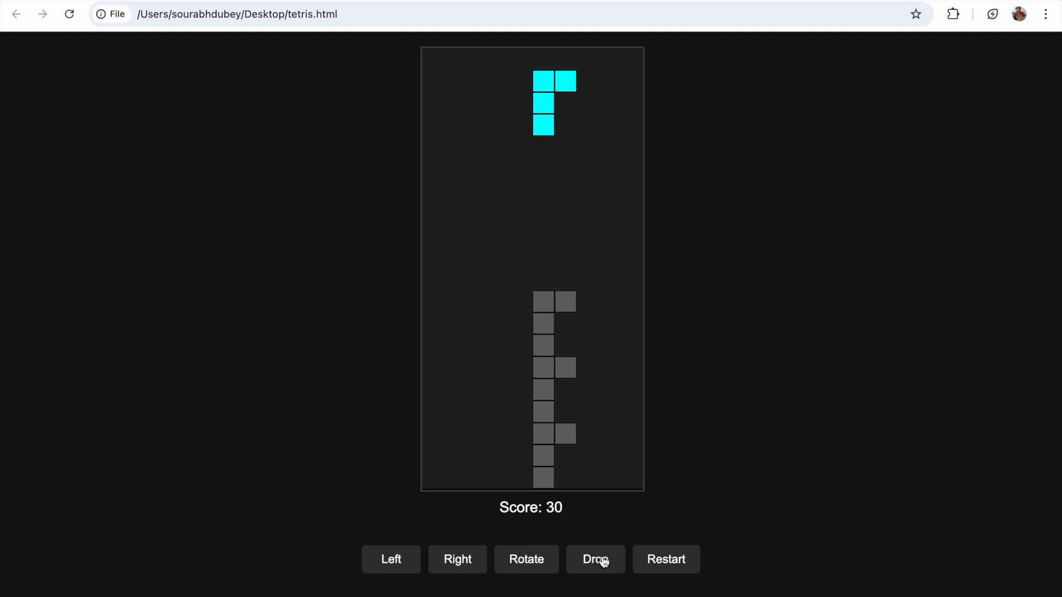
left_click(595, 559)
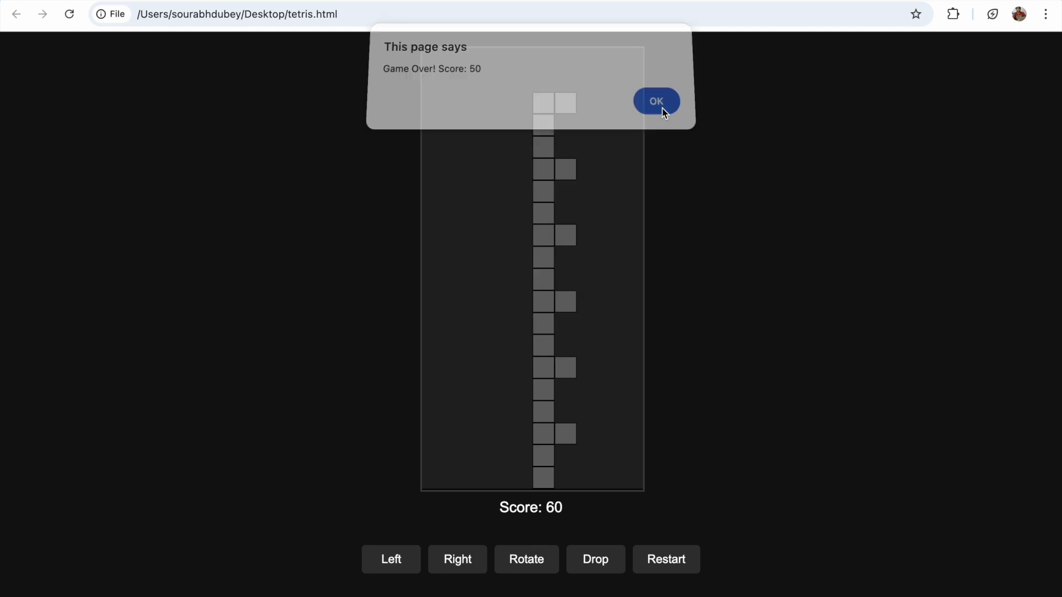
left_click(656, 102)
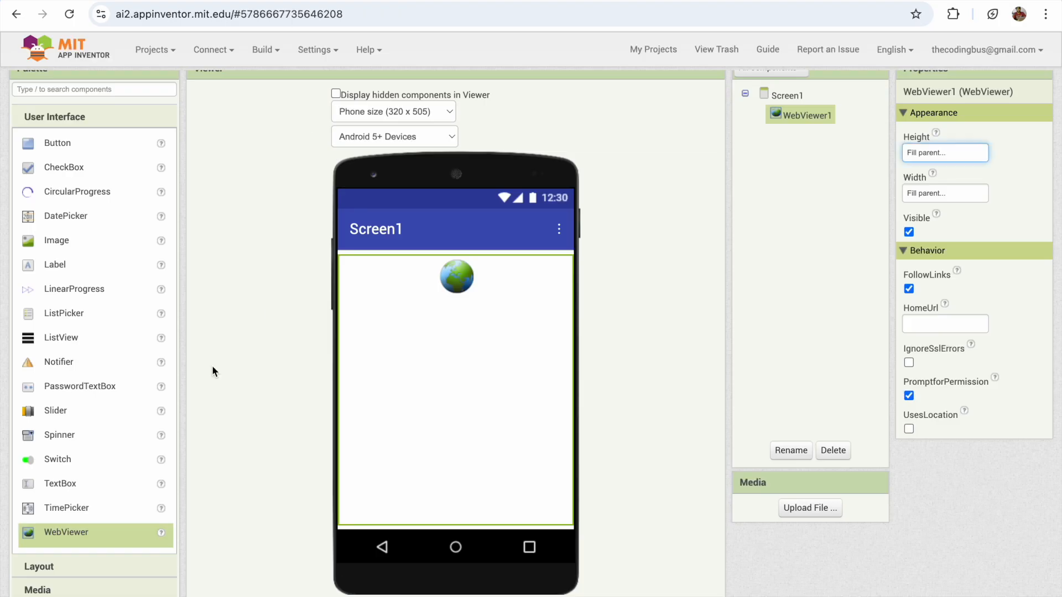
Upload tetris.html from the Desktop as a project media file
left_click(810, 508)
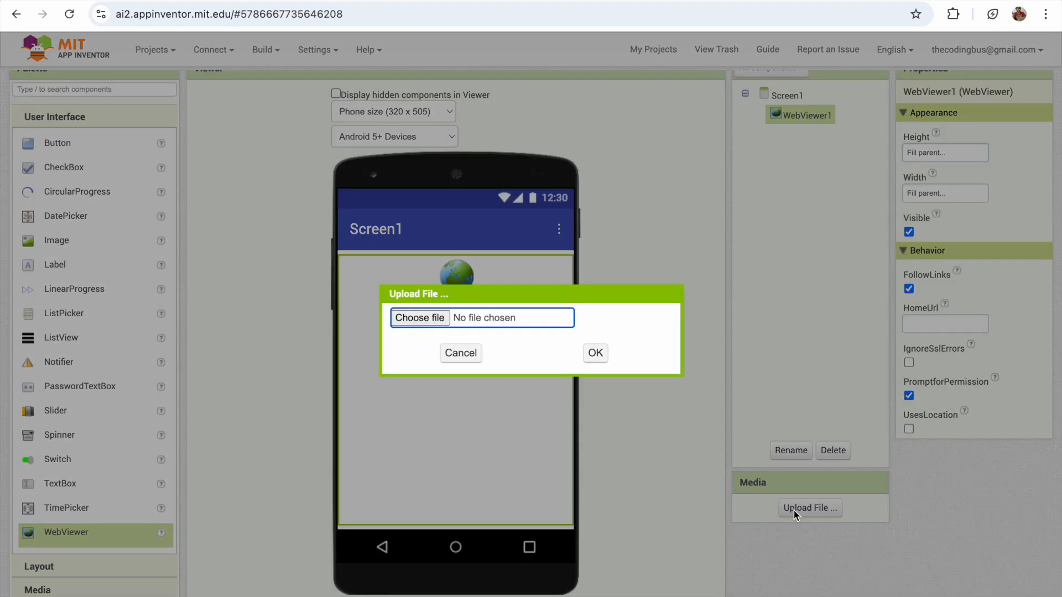
left_click(420, 317)
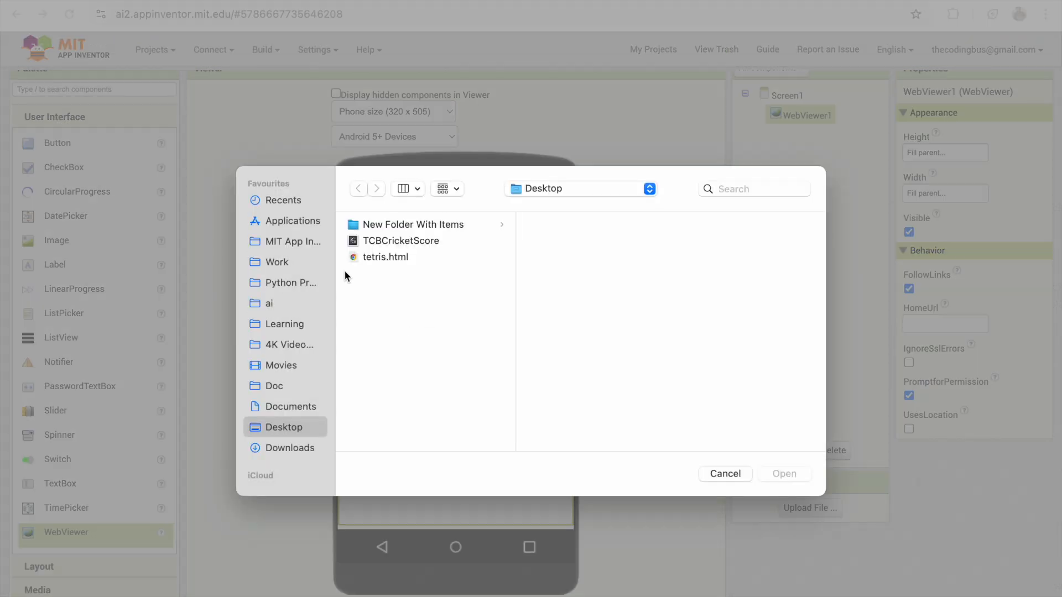
left_click(385, 256)
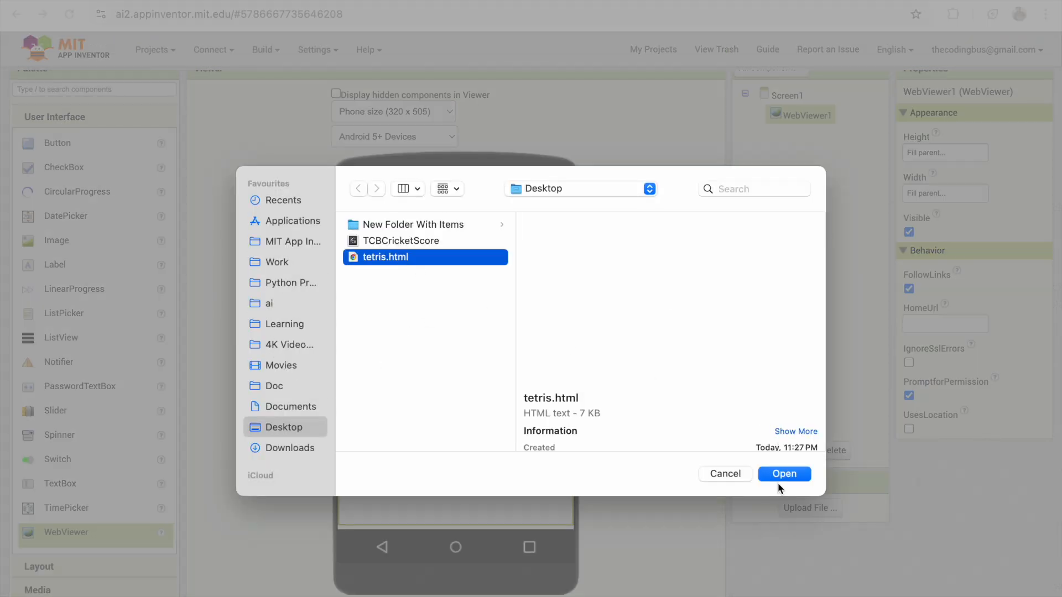
left_click(784, 474)
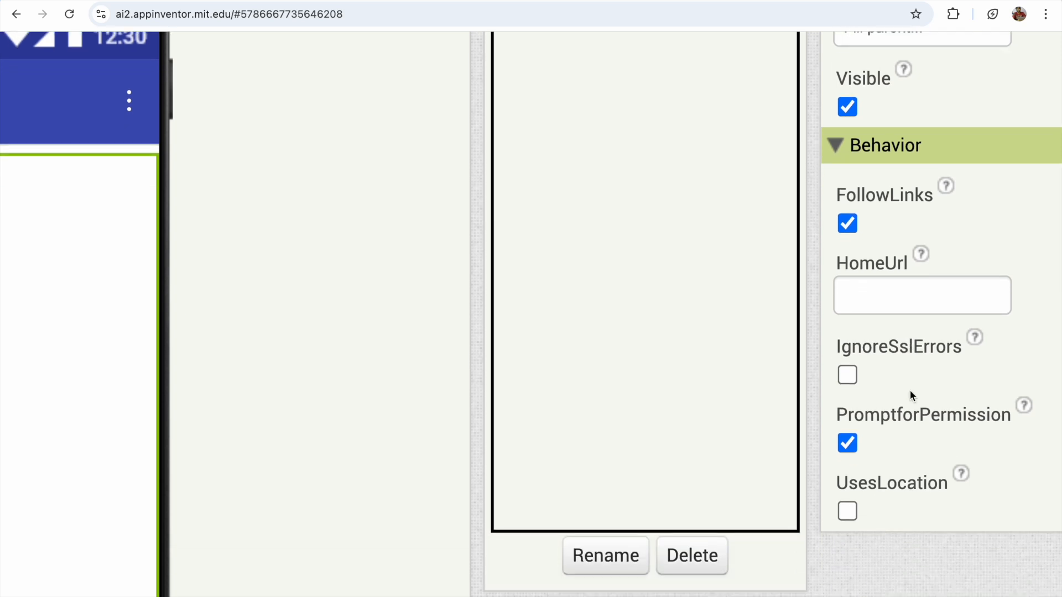
type("http://")
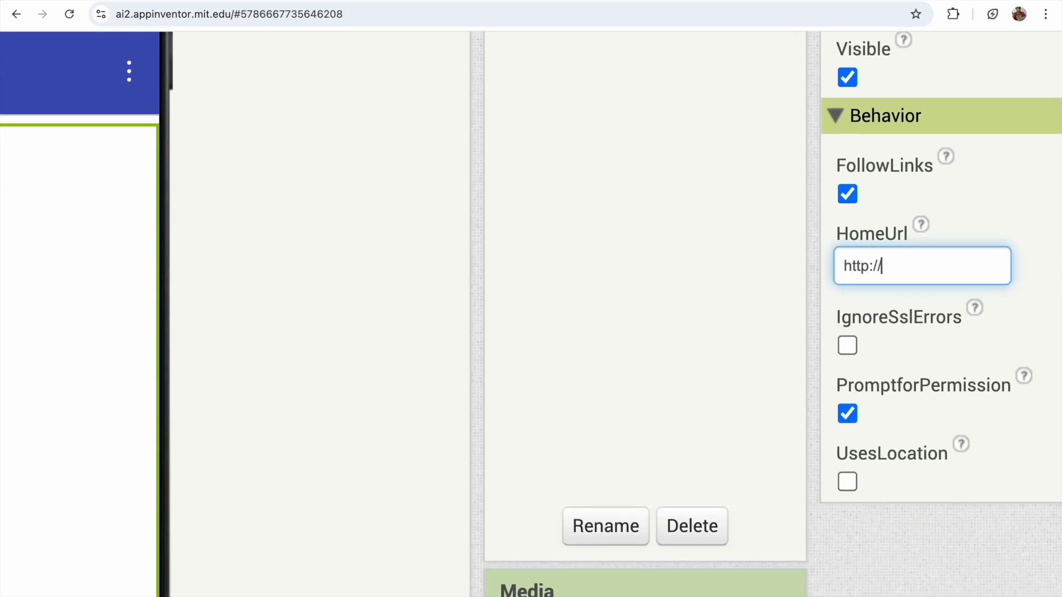
type("localhost")
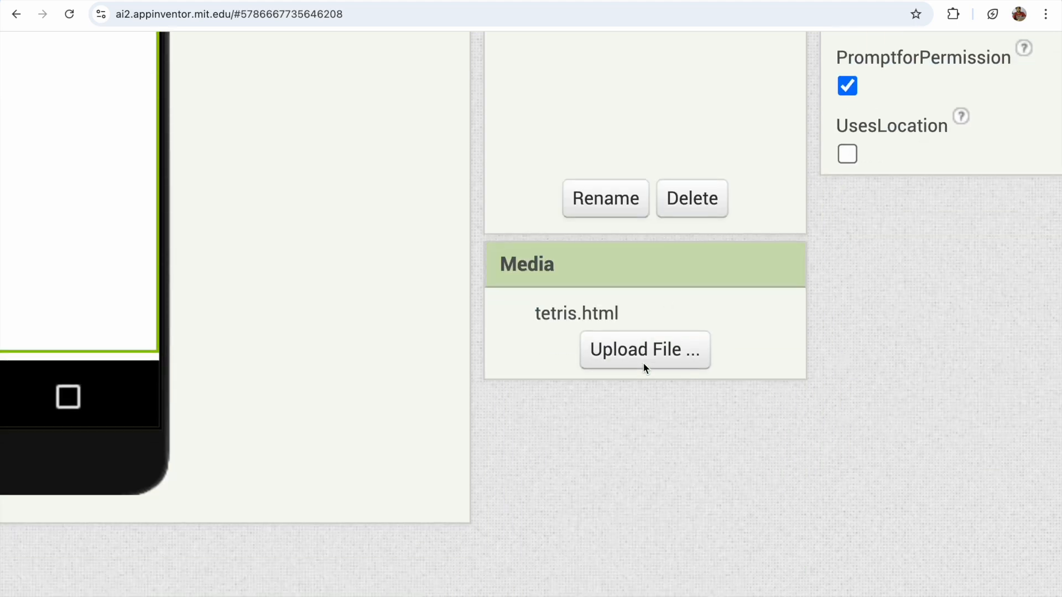
scroll("down", 3)
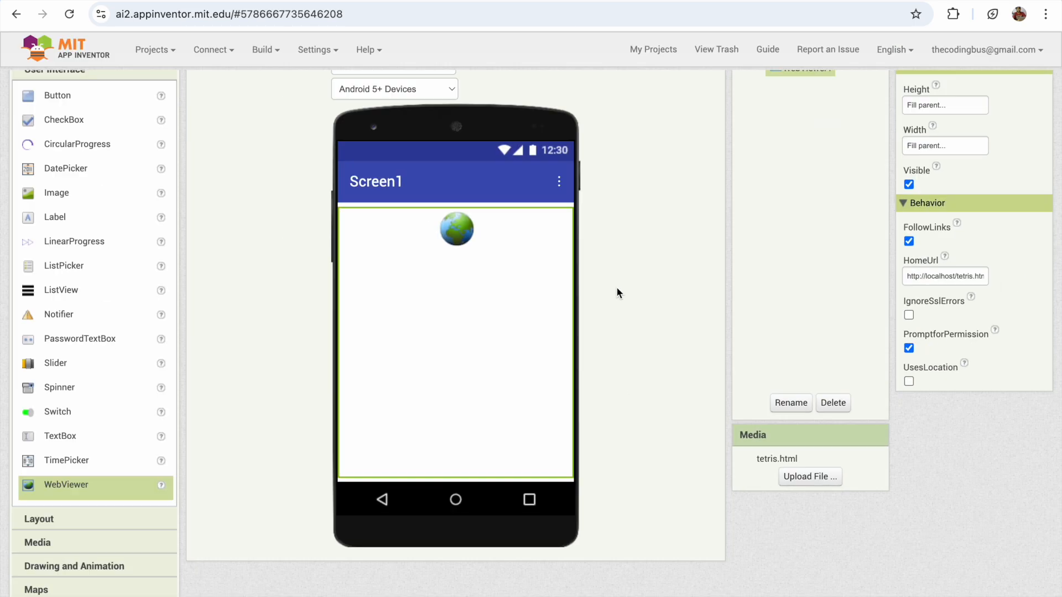
left_click(212, 49)
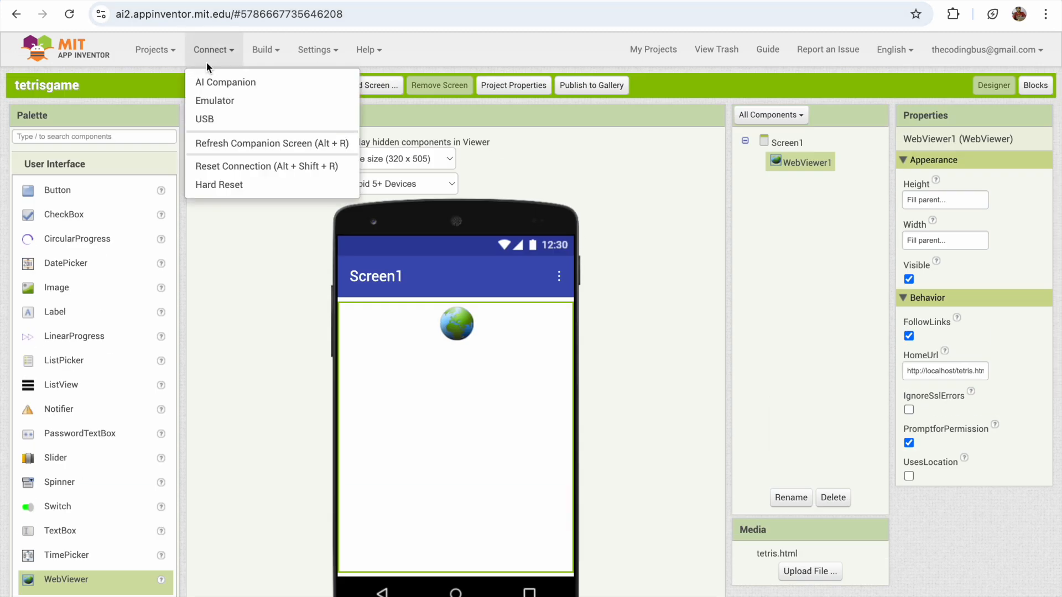
Connect the project to the AI Companion via the Connect menu
left_click(225, 82)
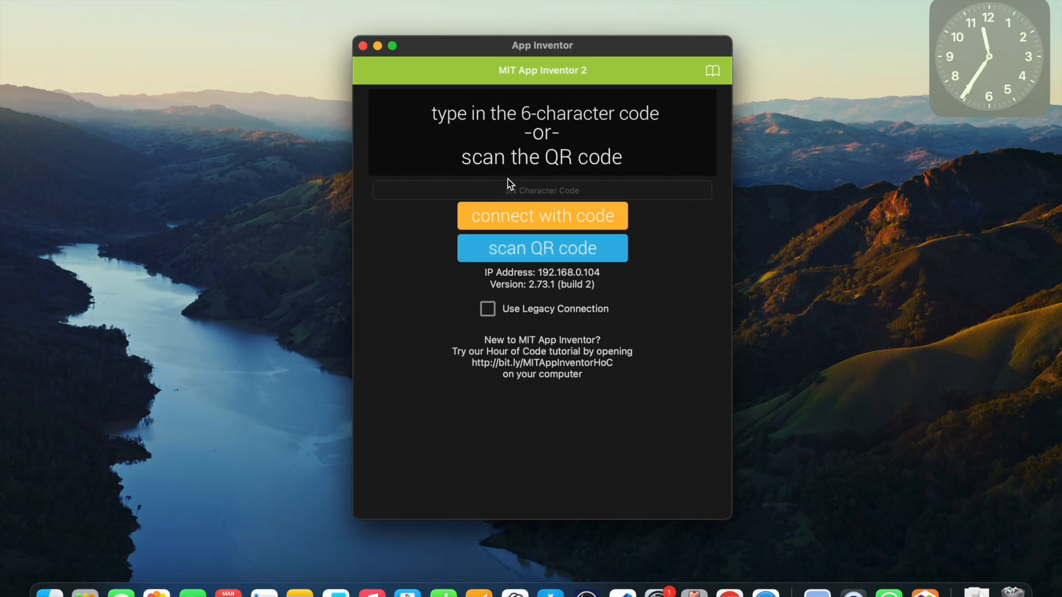
left_click(542, 215)
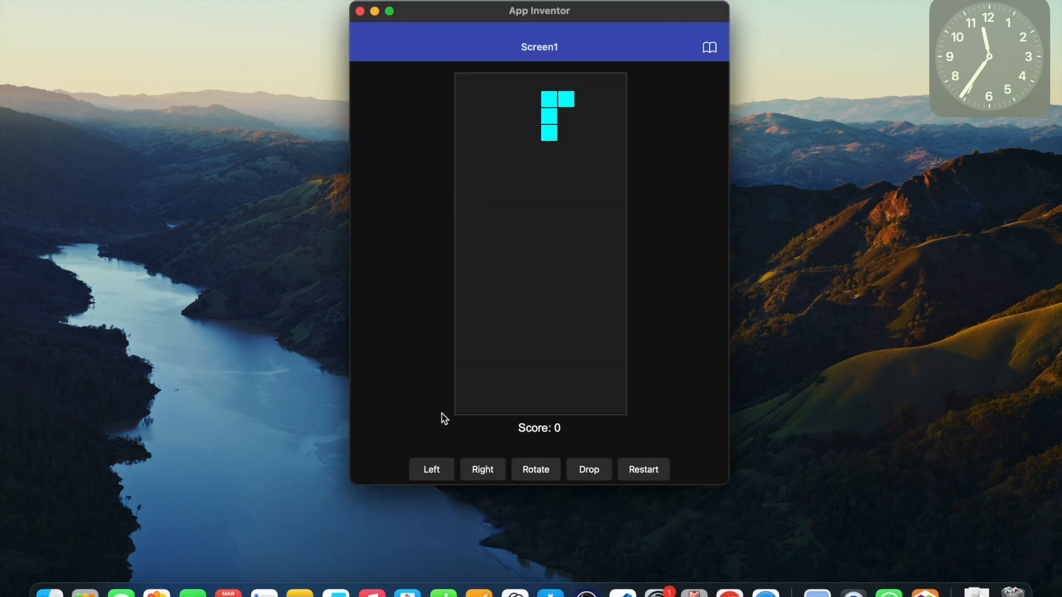
Move and drop pieces in the Companion until Game Over, then dismiss the alert at Score 70
left_click(432, 470)
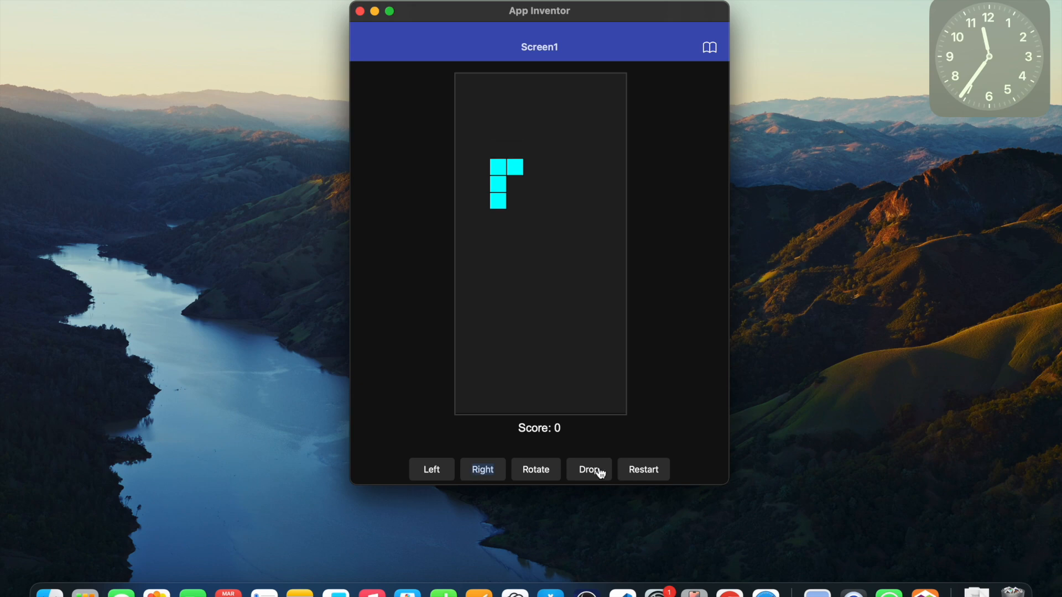
left_click(588, 469)
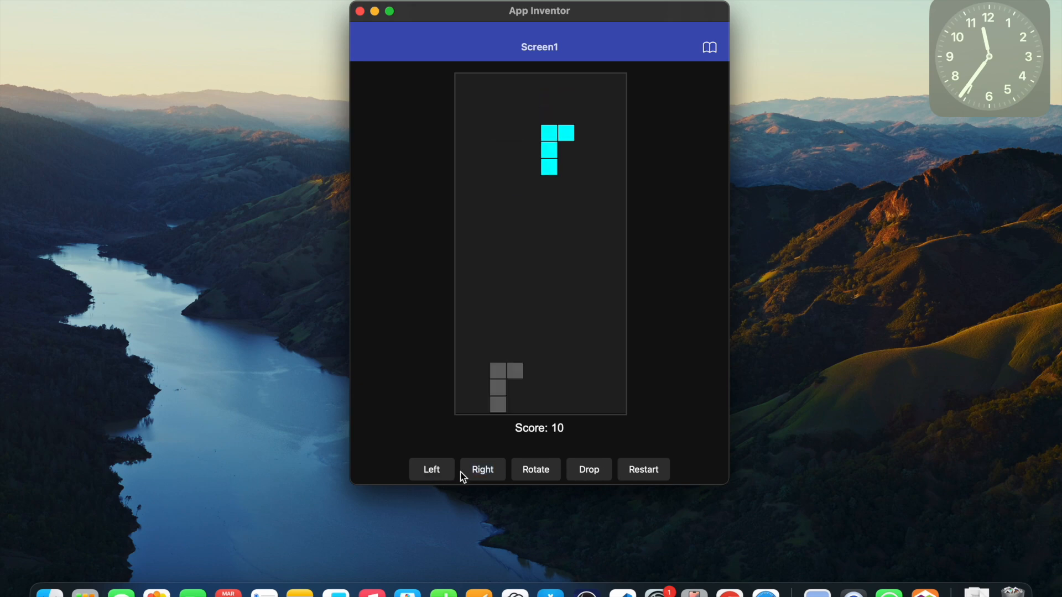
left_click(588, 469)
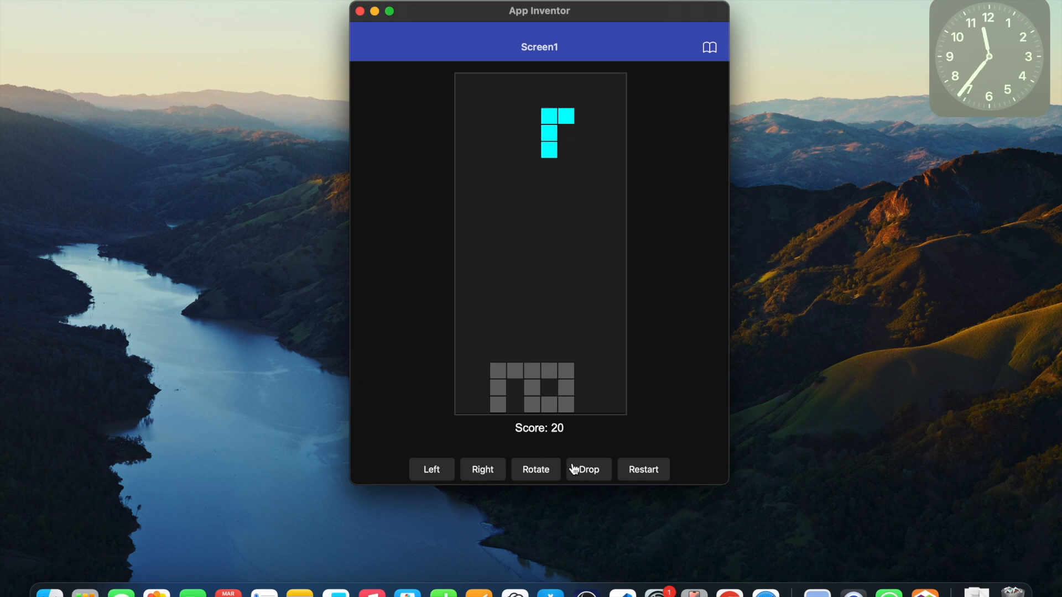
left_click(588, 470)
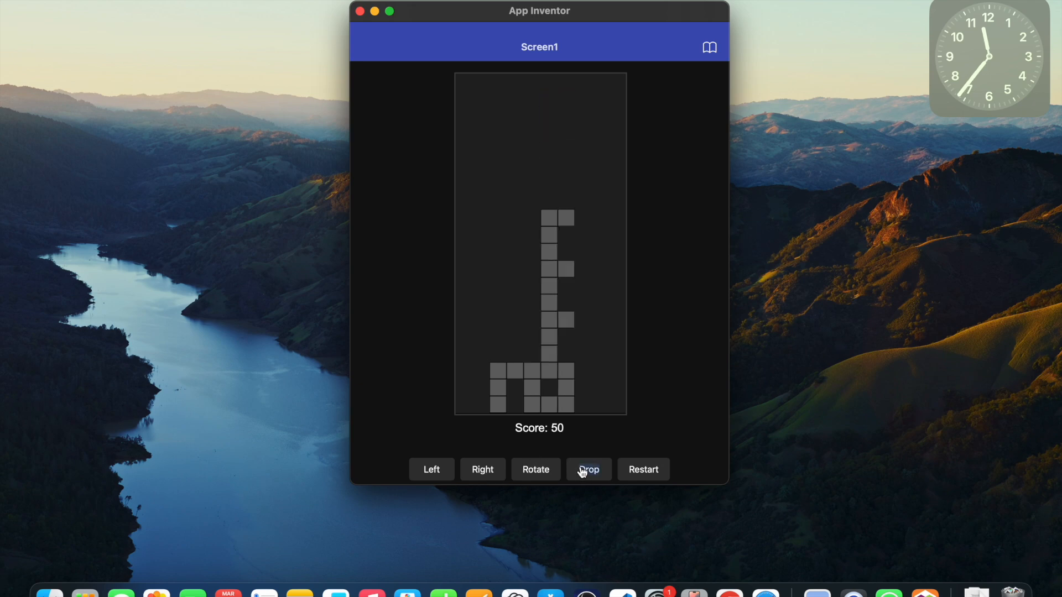
left_click(588, 470)
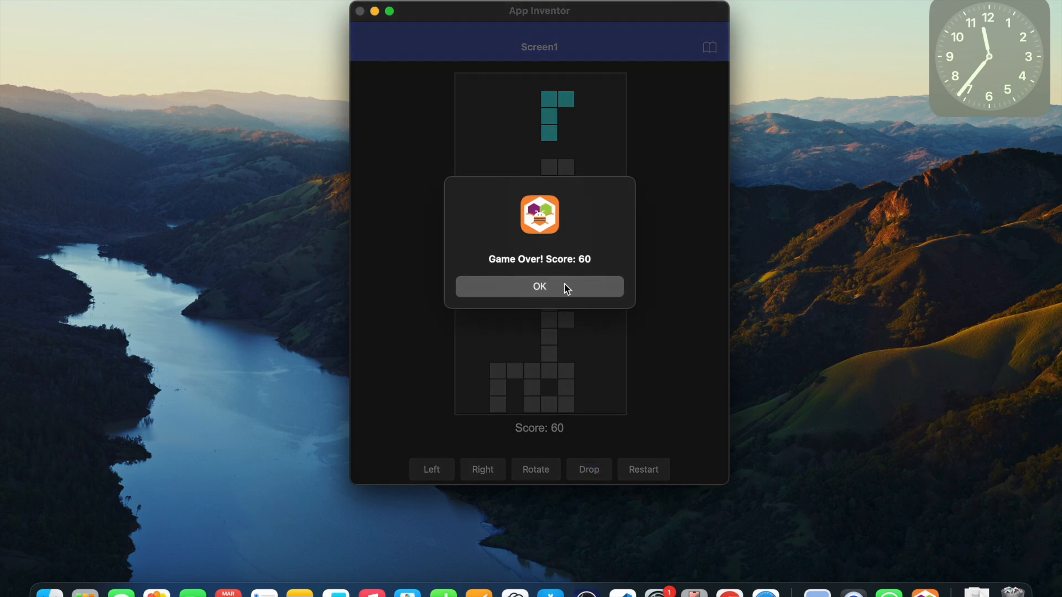
left_click(538, 286)
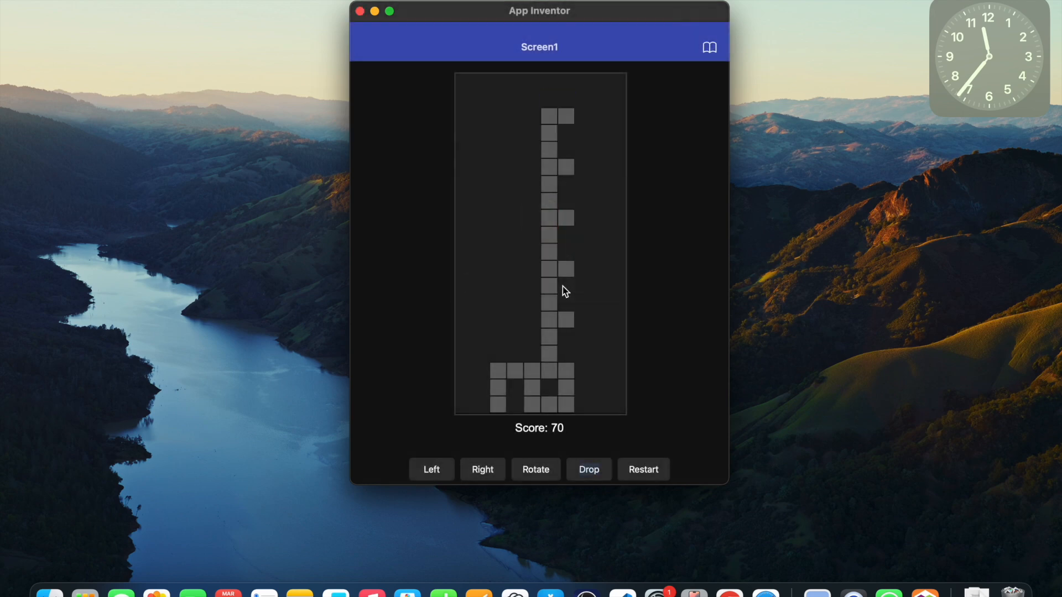